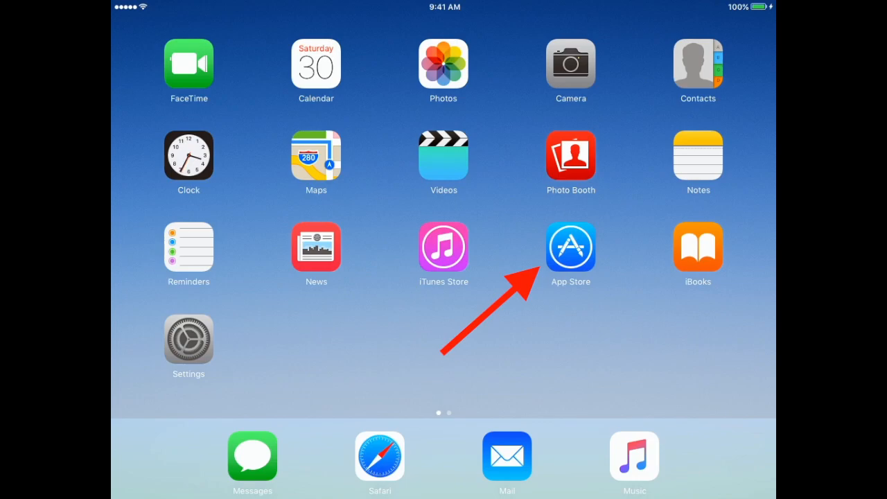
Launch the App Store from the Home Screen to its Featured page
left_click(571, 247)
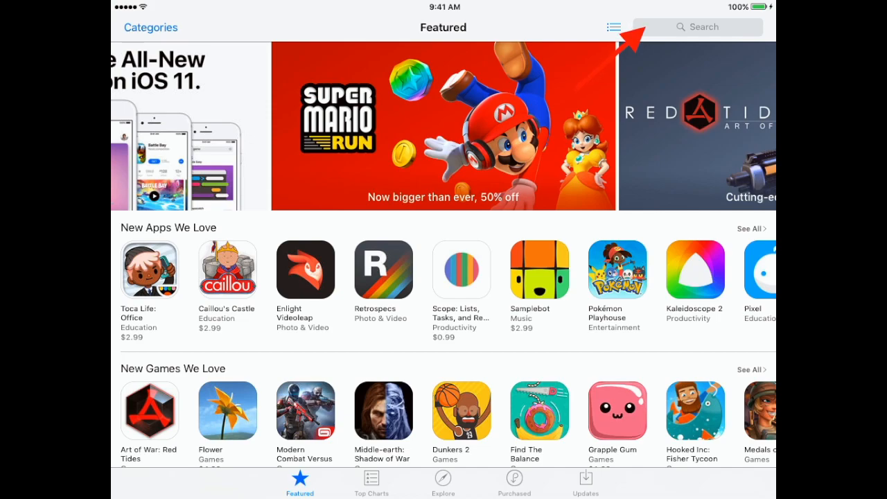
Search the store for 'navy federal credit union' via the 'nav' suggestion
left_click(697, 28)
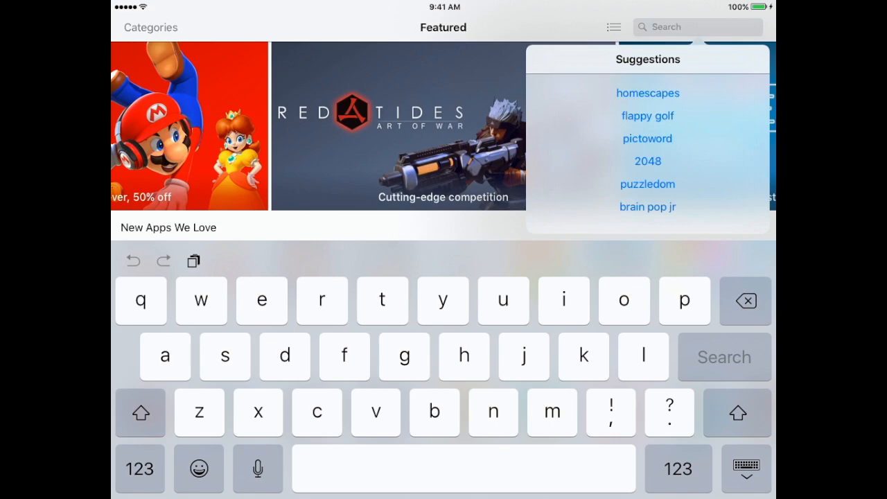
type("navy federal")
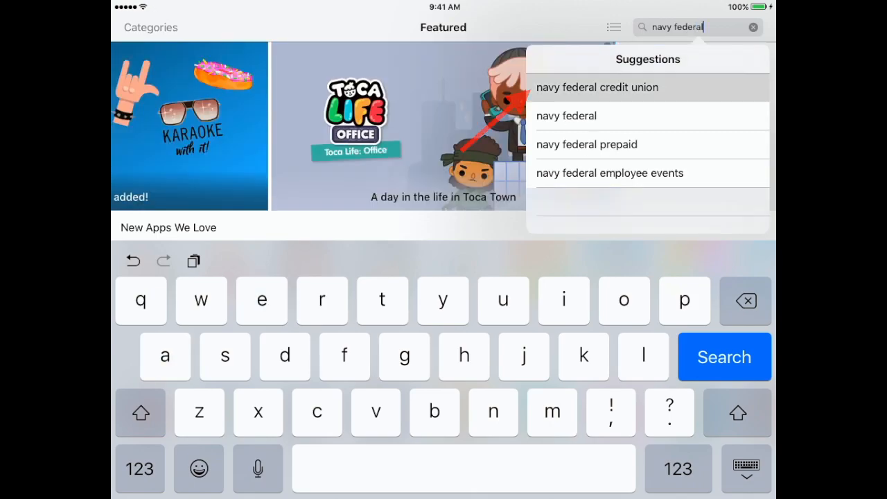
left_click(596, 86)
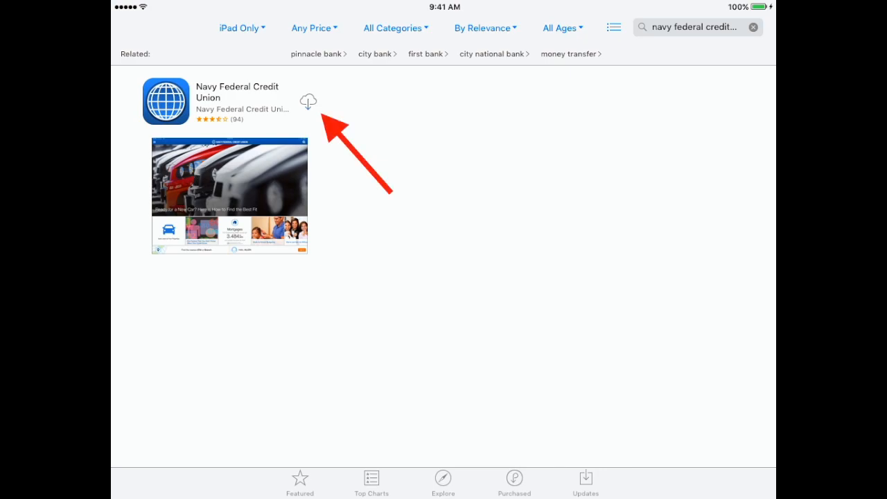
Download and install the Navy Federal Credit Union app, then launch it to its splash screen
left_click(307, 101)
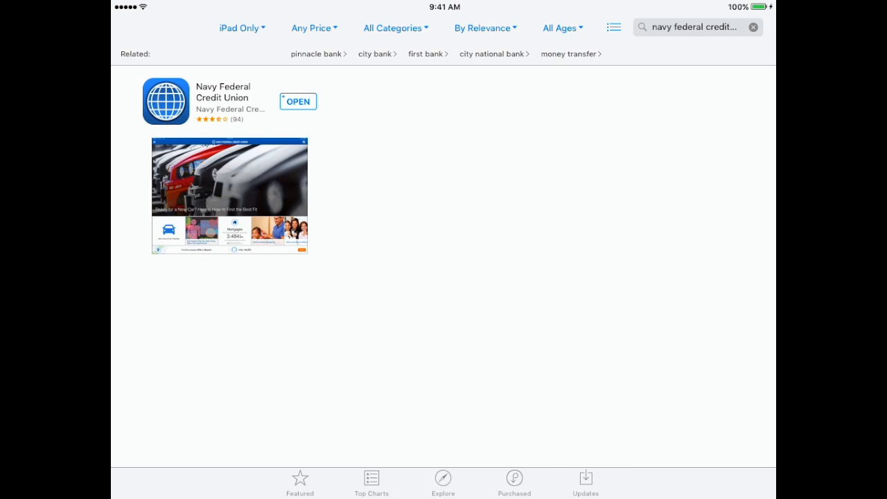
left_click(297, 101)
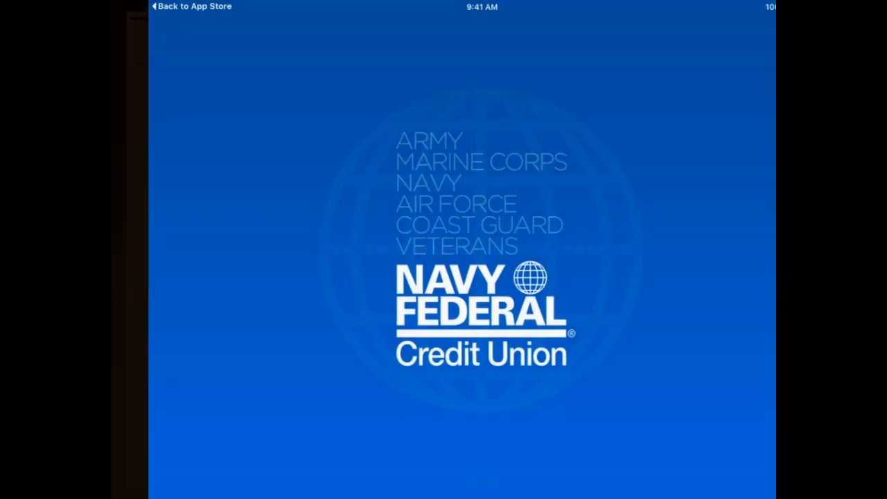